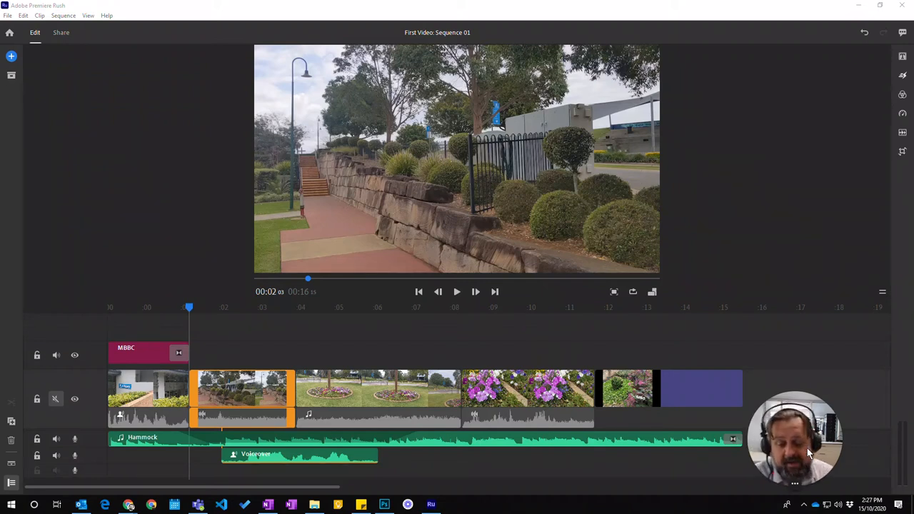
{"action": "mouse_move", "coordinate": [616, 311]}
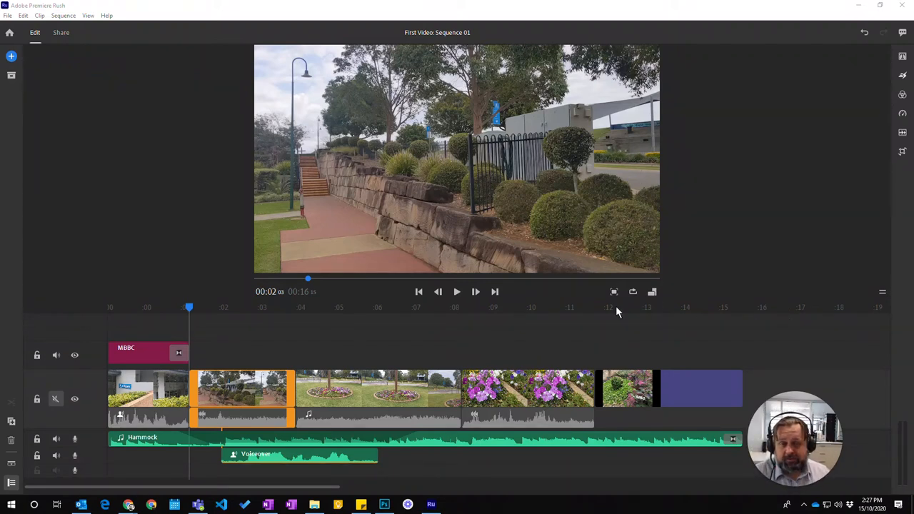
{"action": "mouse_move", "coordinate": [635, 209]}
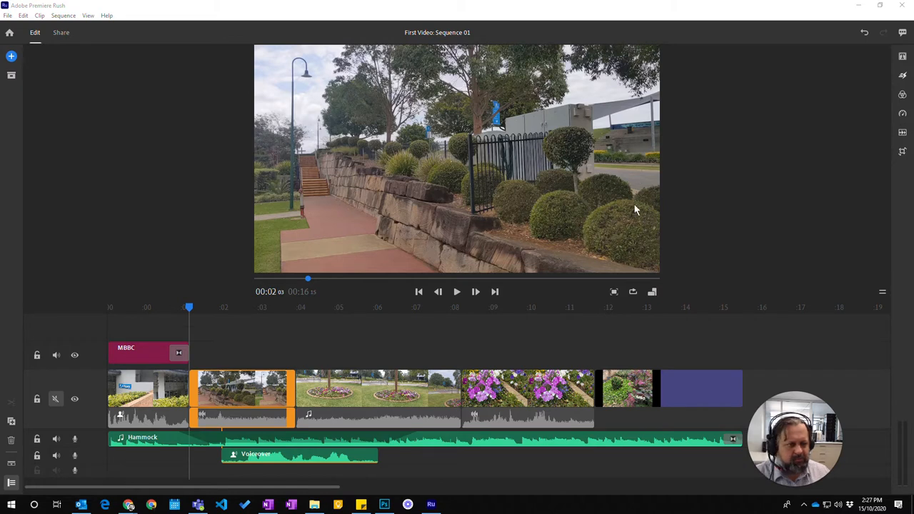
{"action": "mouse_move", "coordinate": [273, 146]}
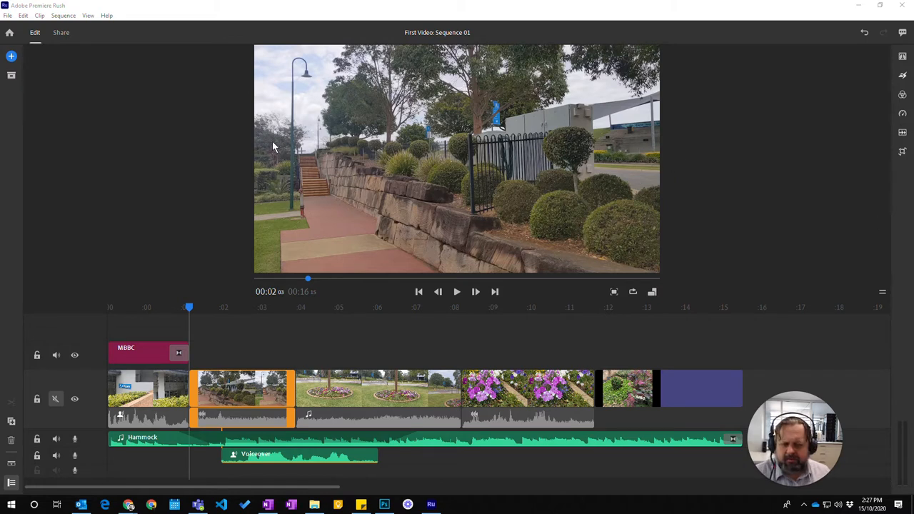
{"action": "mouse_move", "coordinate": [826, 185]}
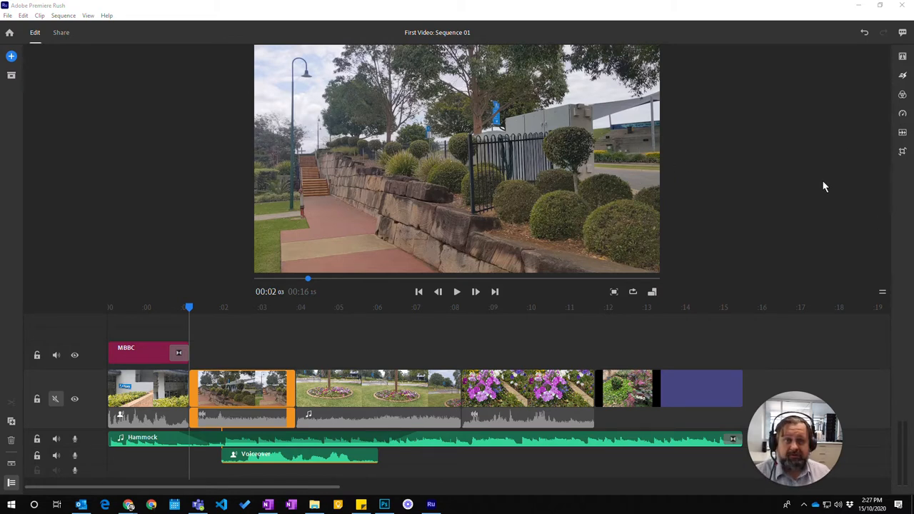
{"action": "mouse_move", "coordinate": [874, 110]}
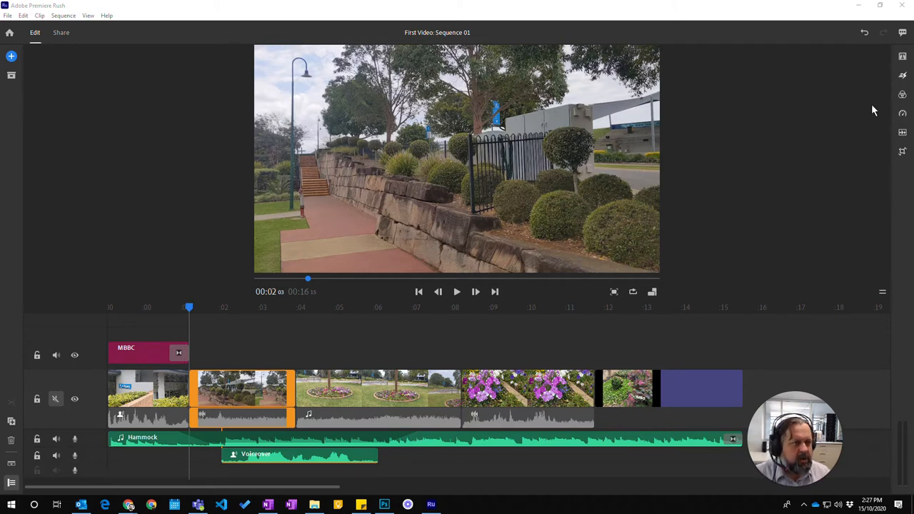
{"action": "mouse_move", "coordinate": [360, 154]}
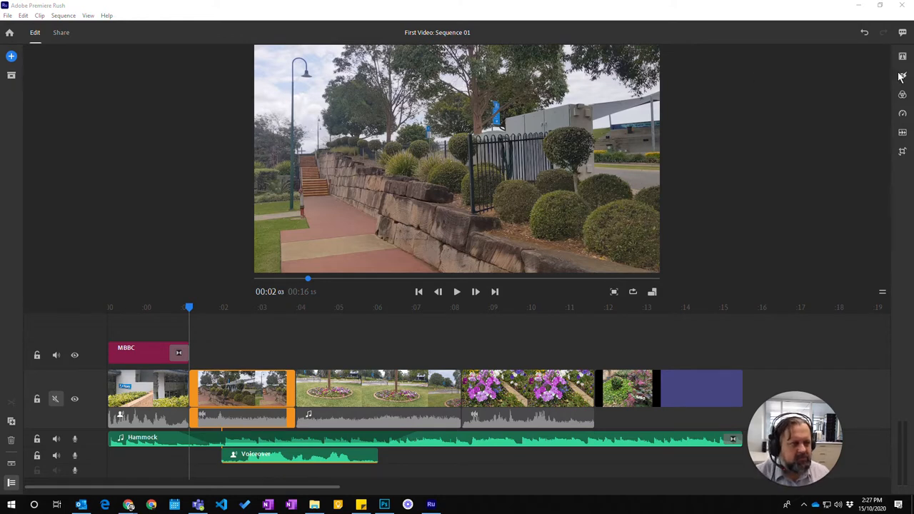
Step: Add the Callout title style onto the title track above the footpath clip
{"action": "left_click", "coordinate": [902, 57]}
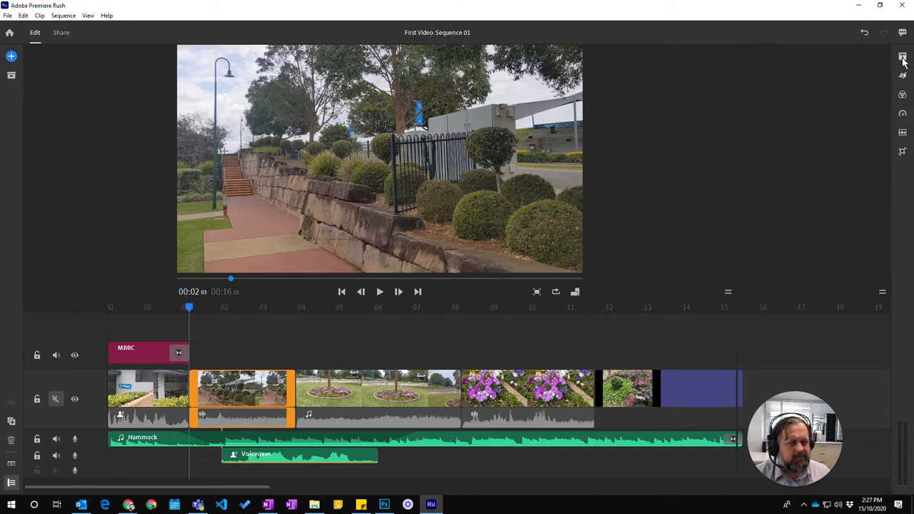
{"action": "left_click", "coordinate": [902, 57]}
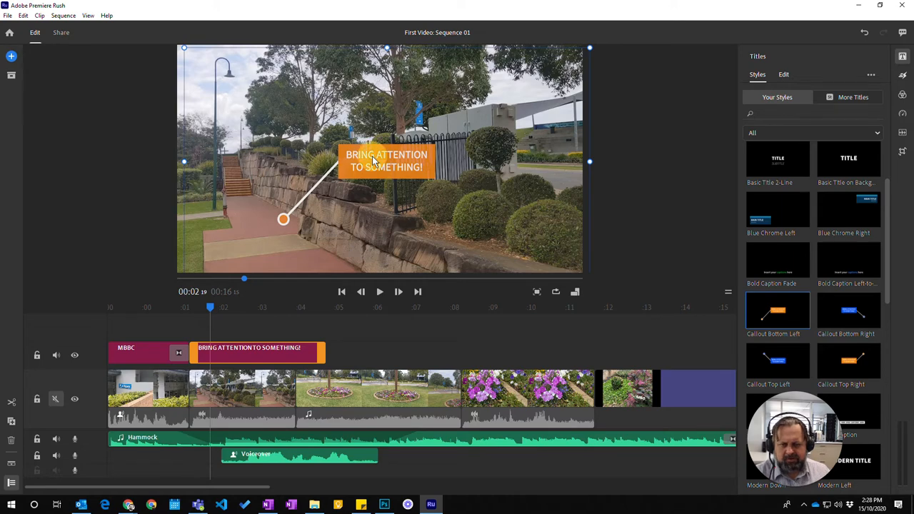
Step: Retype the callout's text layer so it reads 'Princpled Way'
{"action": "left_click", "coordinate": [782, 75]}
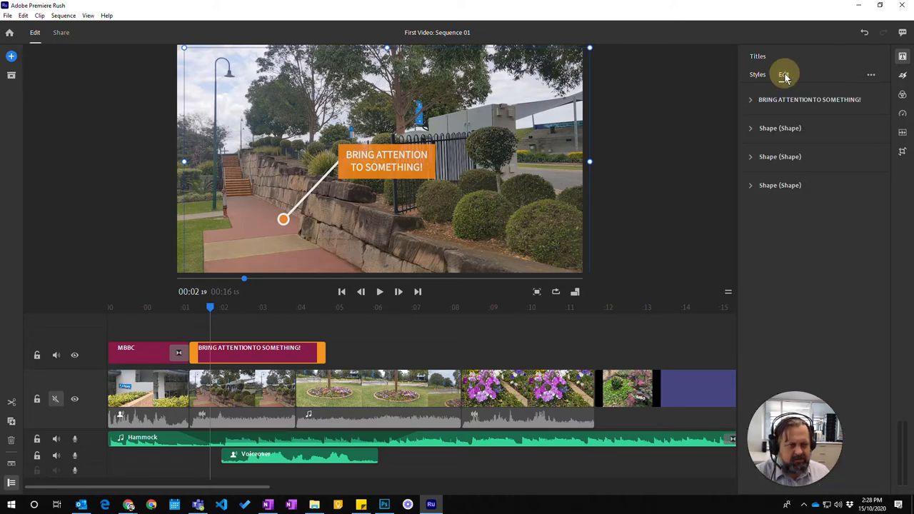
{"action": "left_click", "coordinate": [783, 74]}
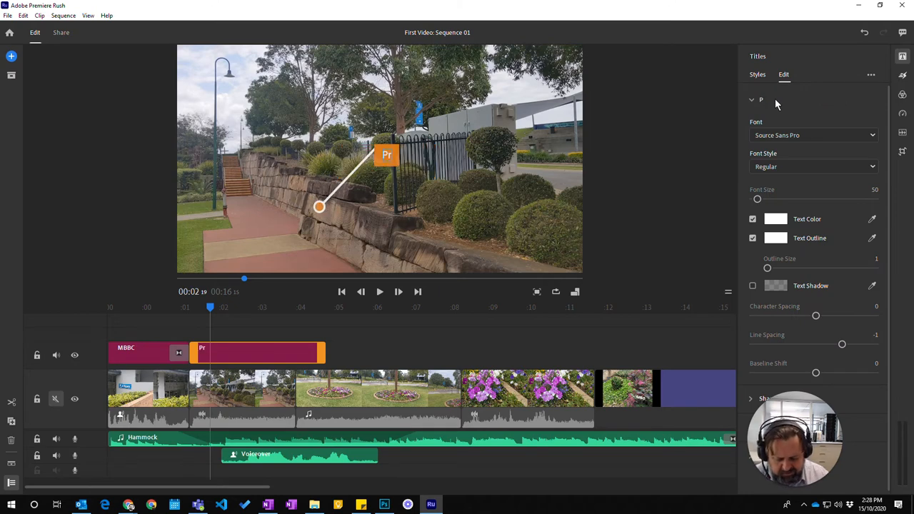
{"action": "type", "text": "Princpled"}
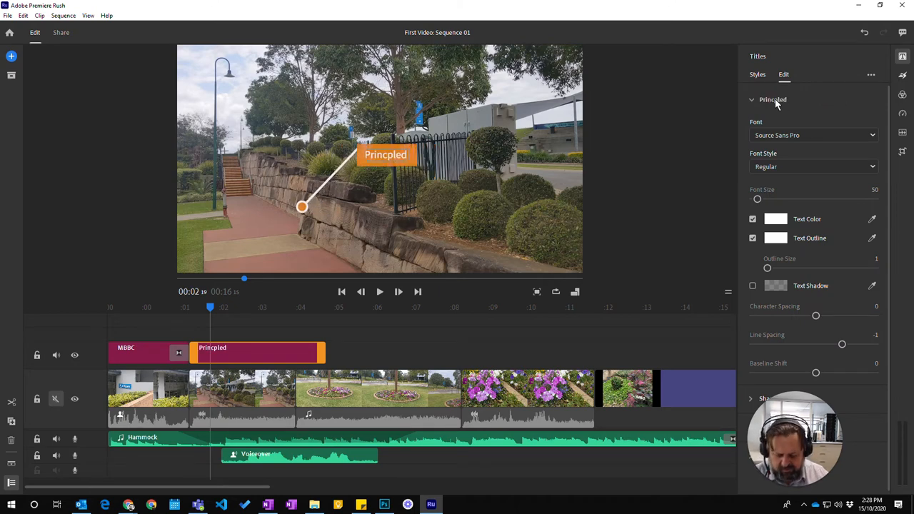
{"action": "type", "text": "Way"}
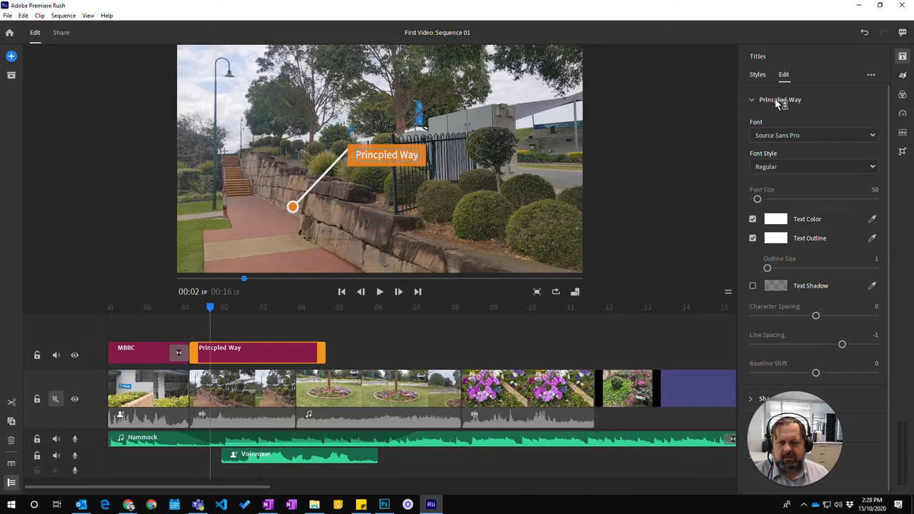
{"action": "mouse_move", "coordinate": [386, 170]}
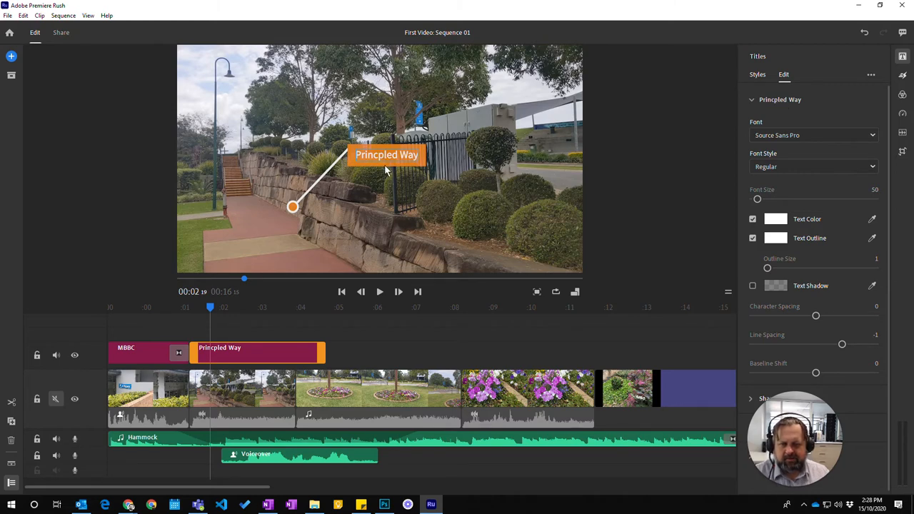
Step: Move the callout slightly lower over the stone wall and expose a Shape layer's colour settings
{"action": "left_click", "coordinate": [751, 100]}
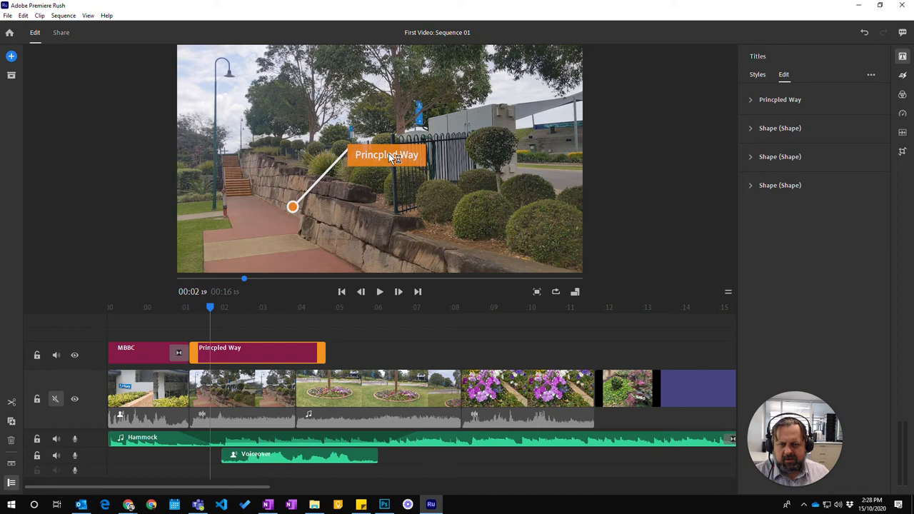
{"action": "left_click_drag", "start_coordinate": [387, 154], "coordinate": [374, 167]}
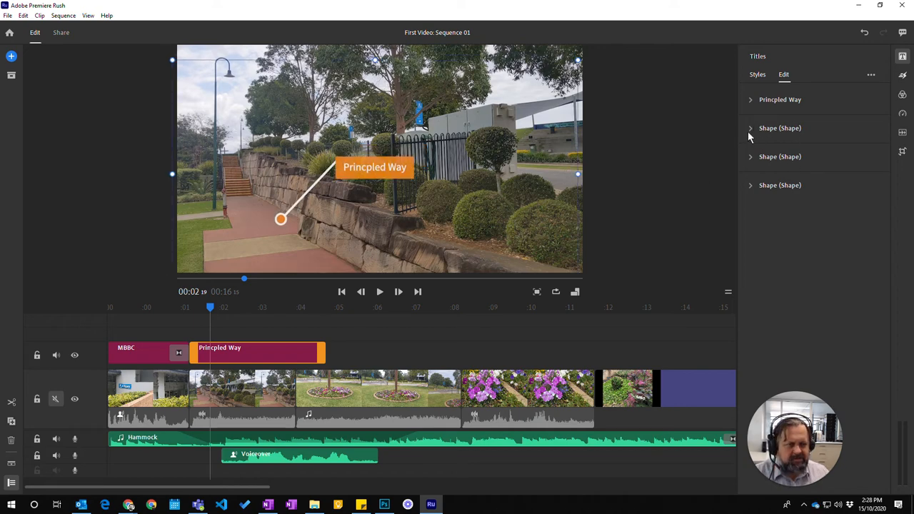
{"action": "left_click", "coordinate": [751, 129]}
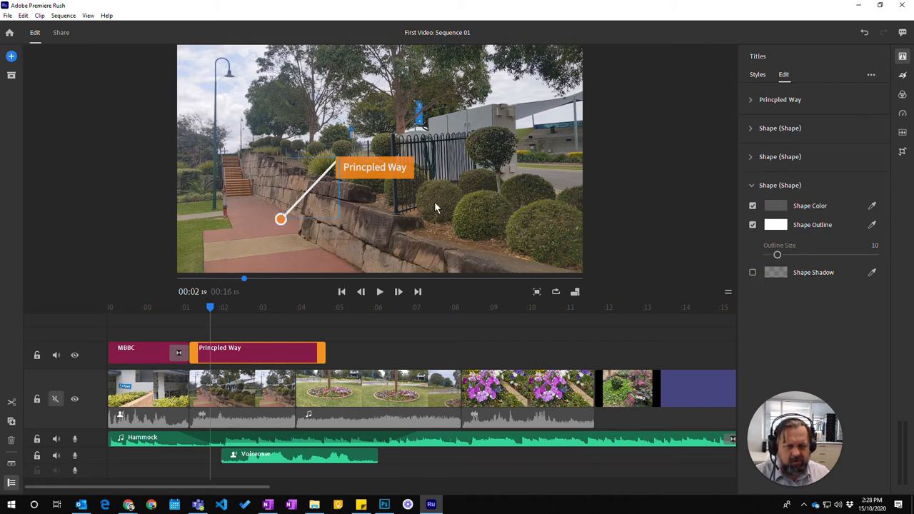
{"action": "mouse_move", "coordinate": [483, 191]}
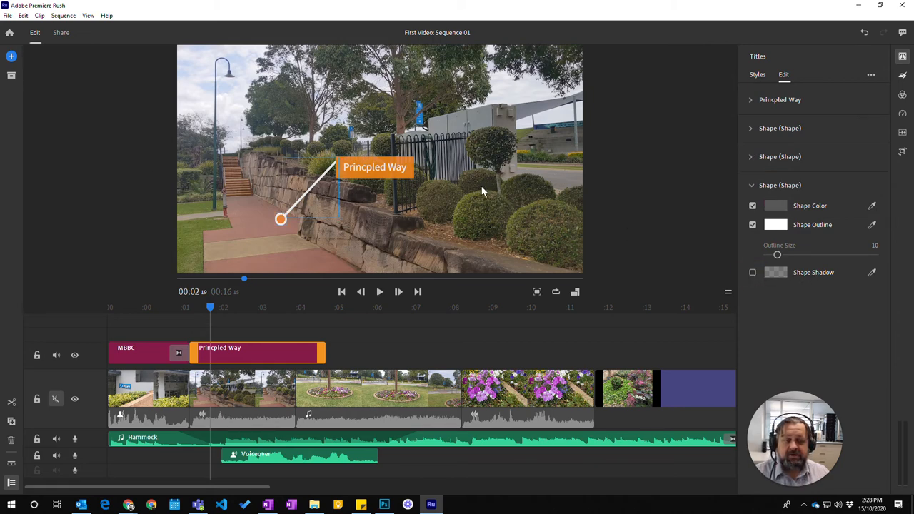